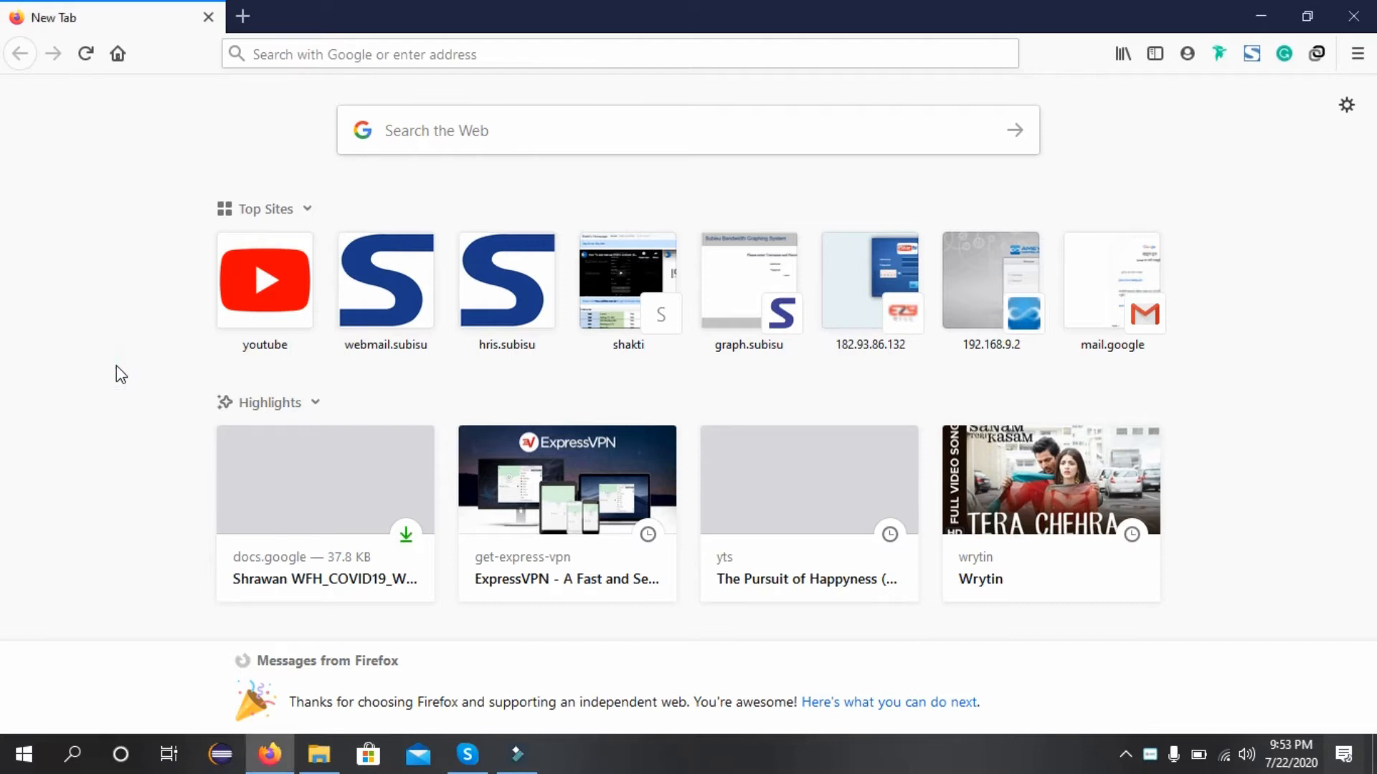
# Step: Run ipconfig in Command Prompt to find the Wi-Fi default gateway 192.168.1.254
pyautogui.write('calc')
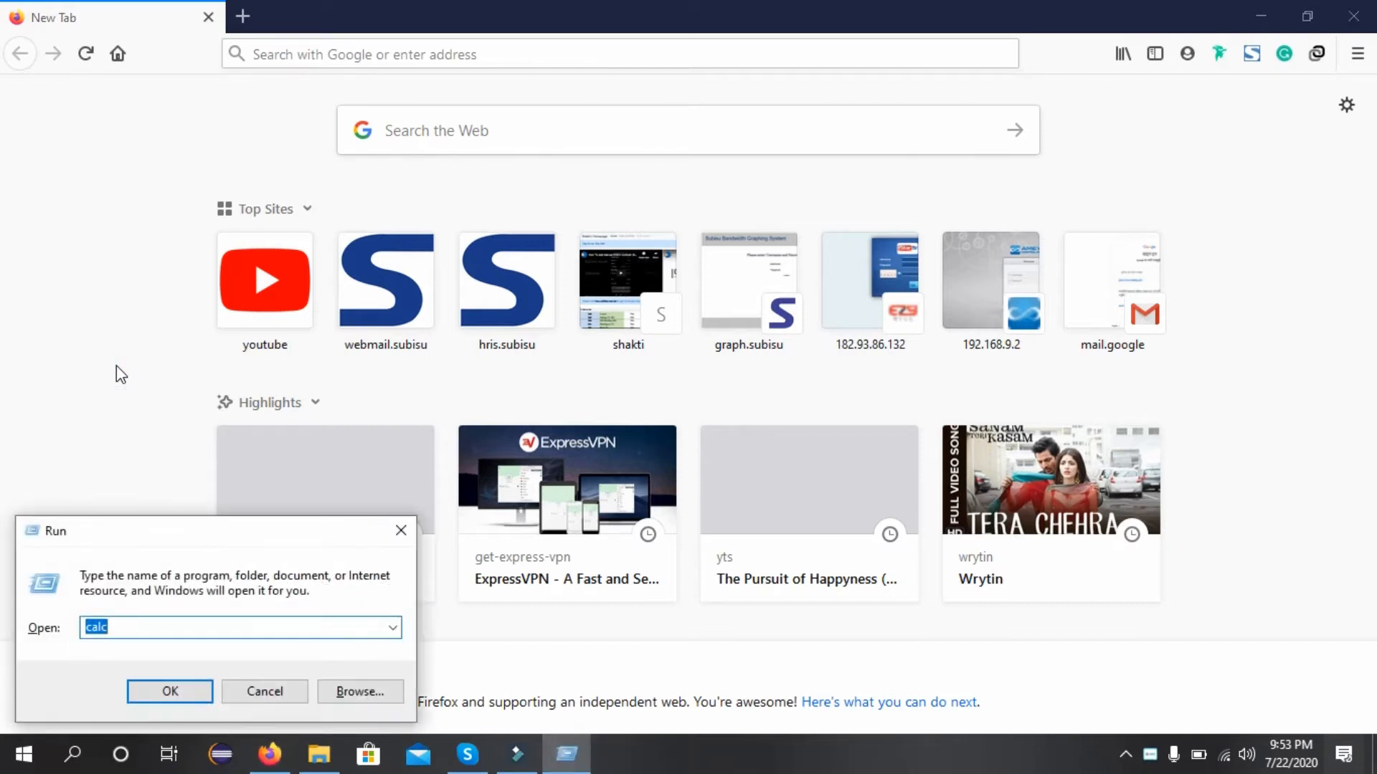
pyautogui.click(169, 692)
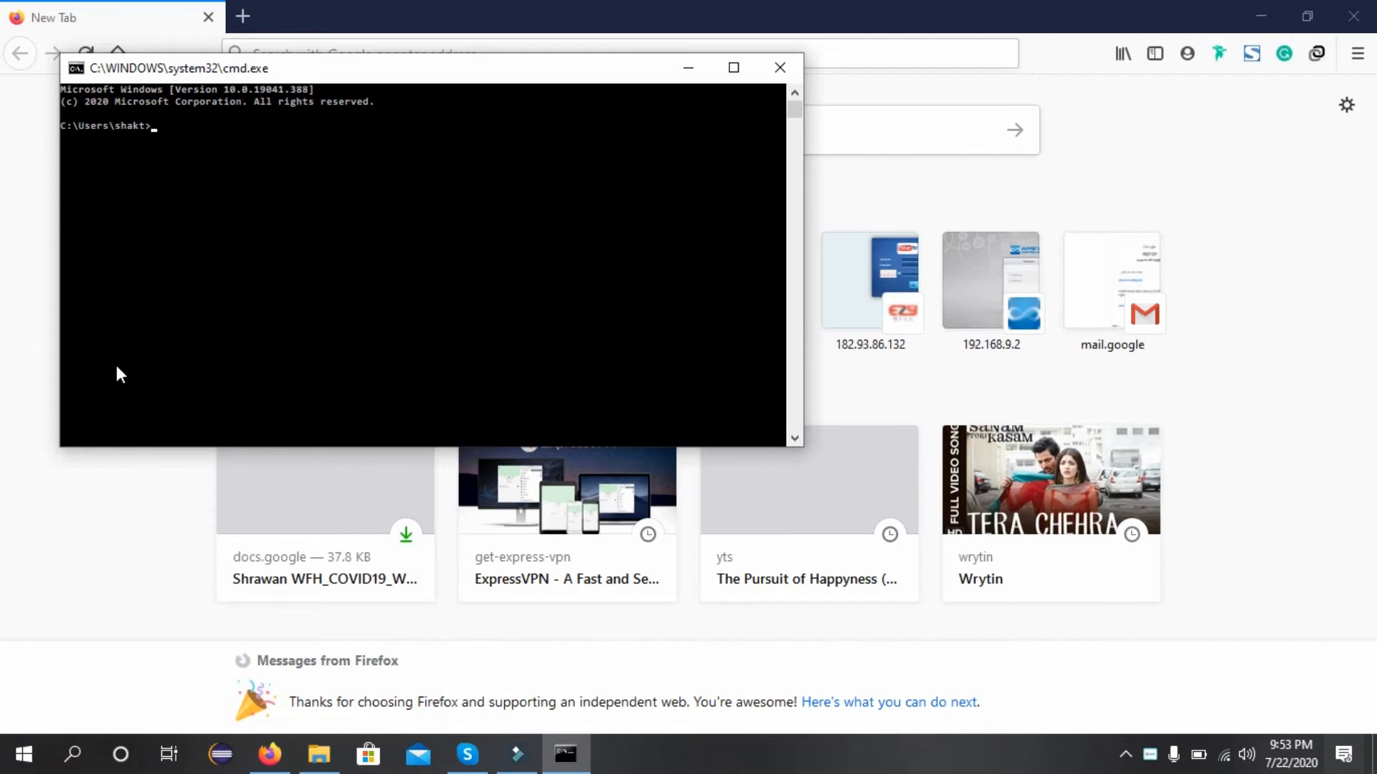
pyautogui.write('ipco')
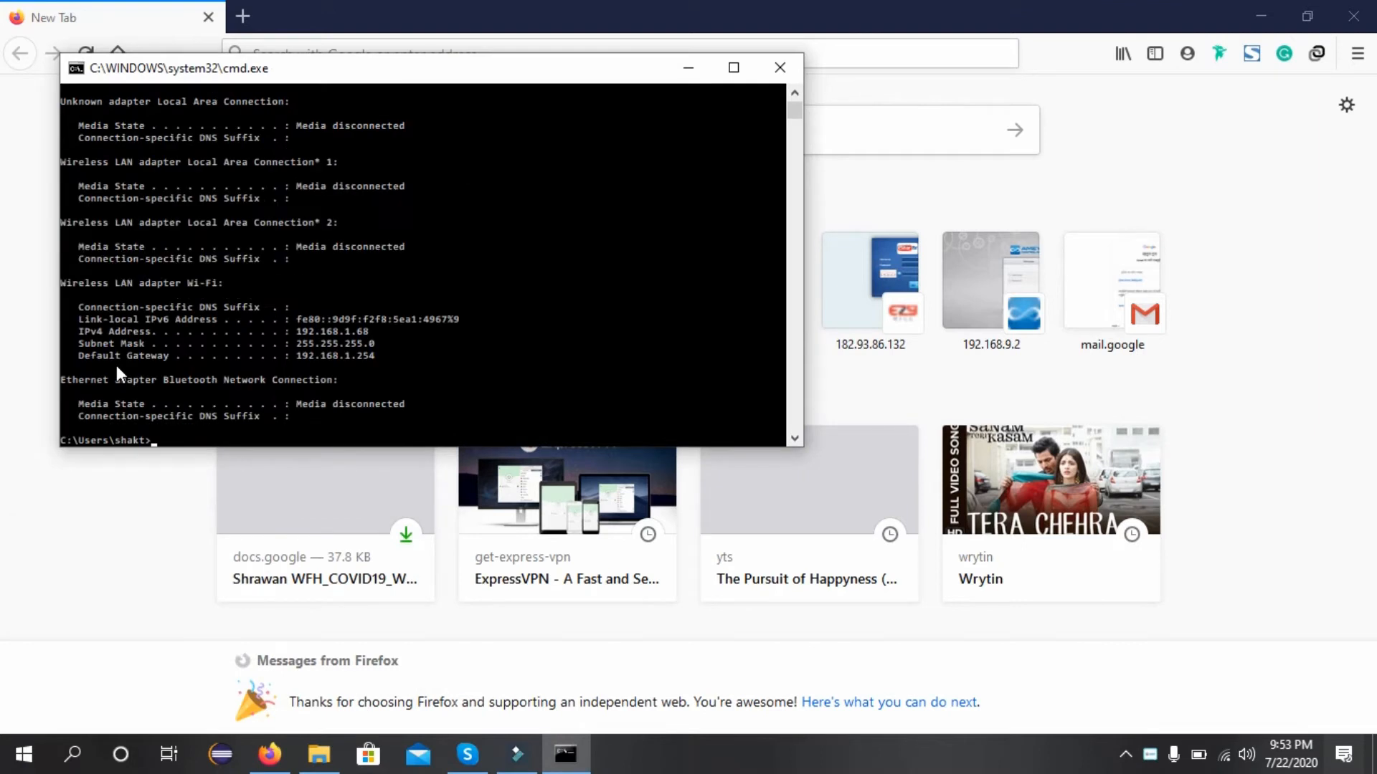
pyautogui.moveTo(1223, 755)
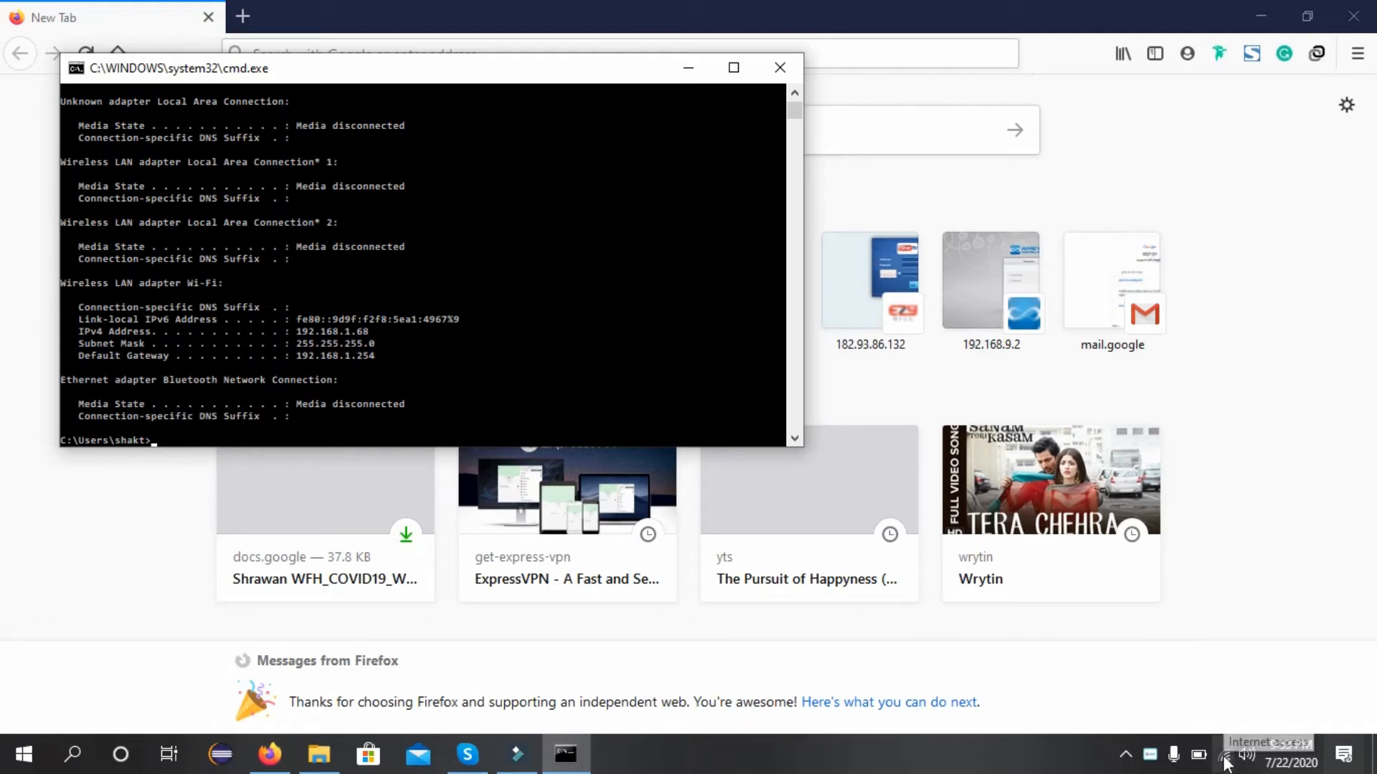
pyautogui.moveTo(369, 254)
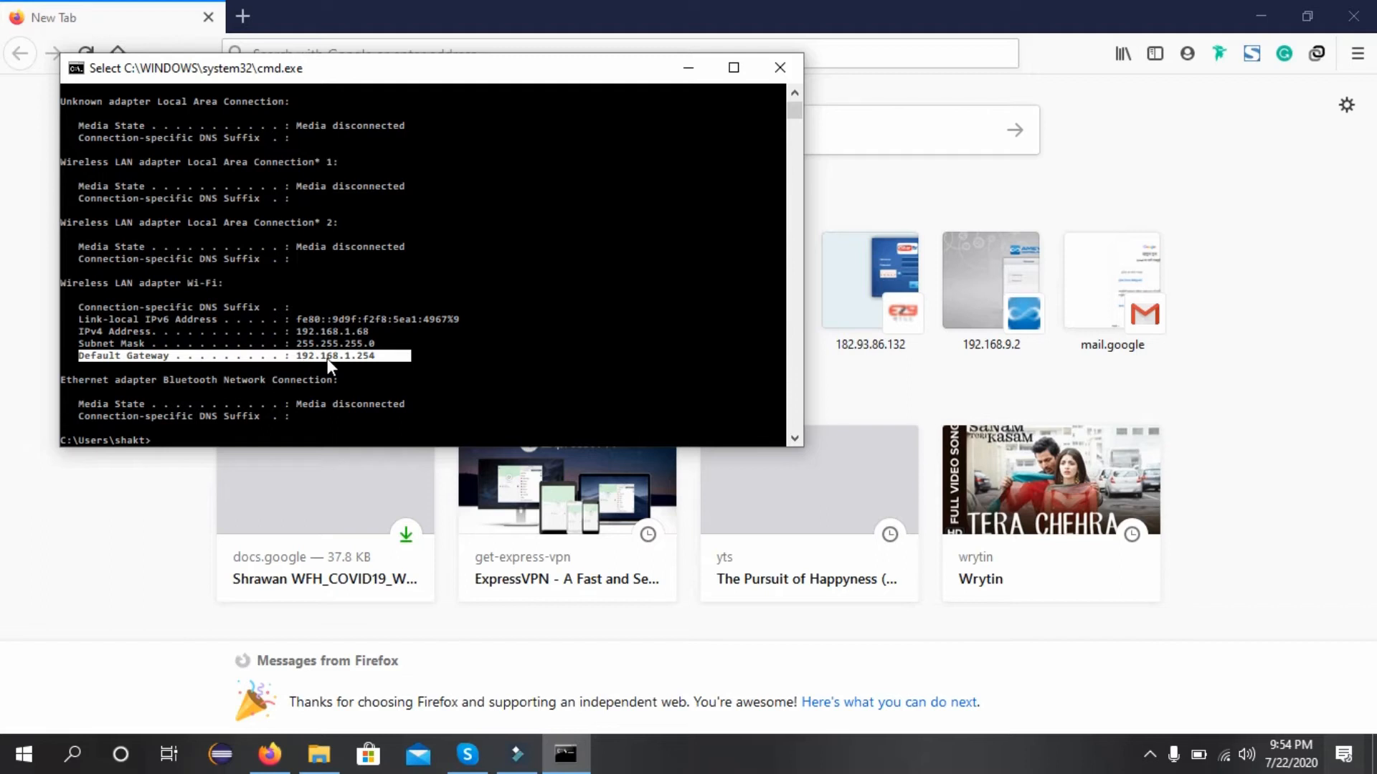
pyautogui.moveTo(44, 279)
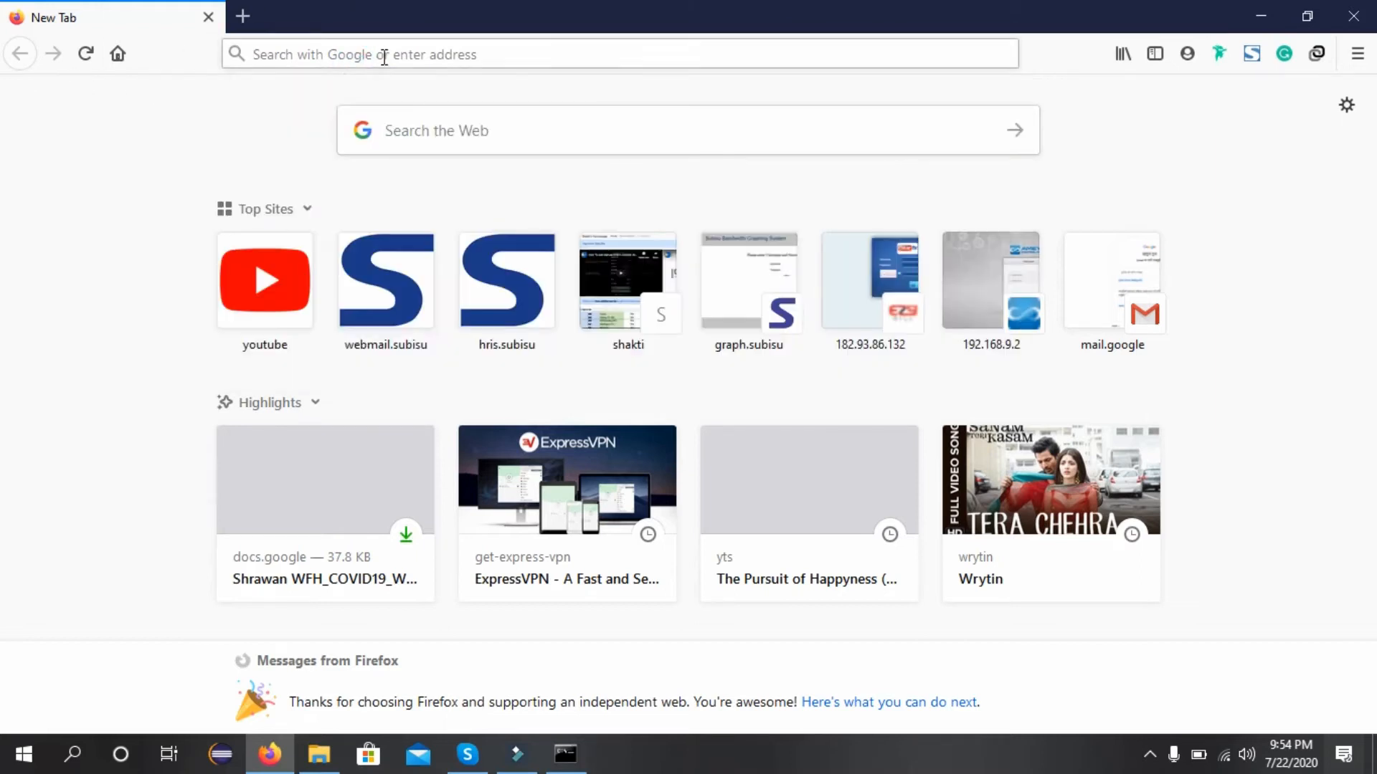
# Step: Load the router address 192.168.1.254 in Firefox to reach the GPON Home Gateway login page
pyautogui.write('192.168.9.2:8080/')
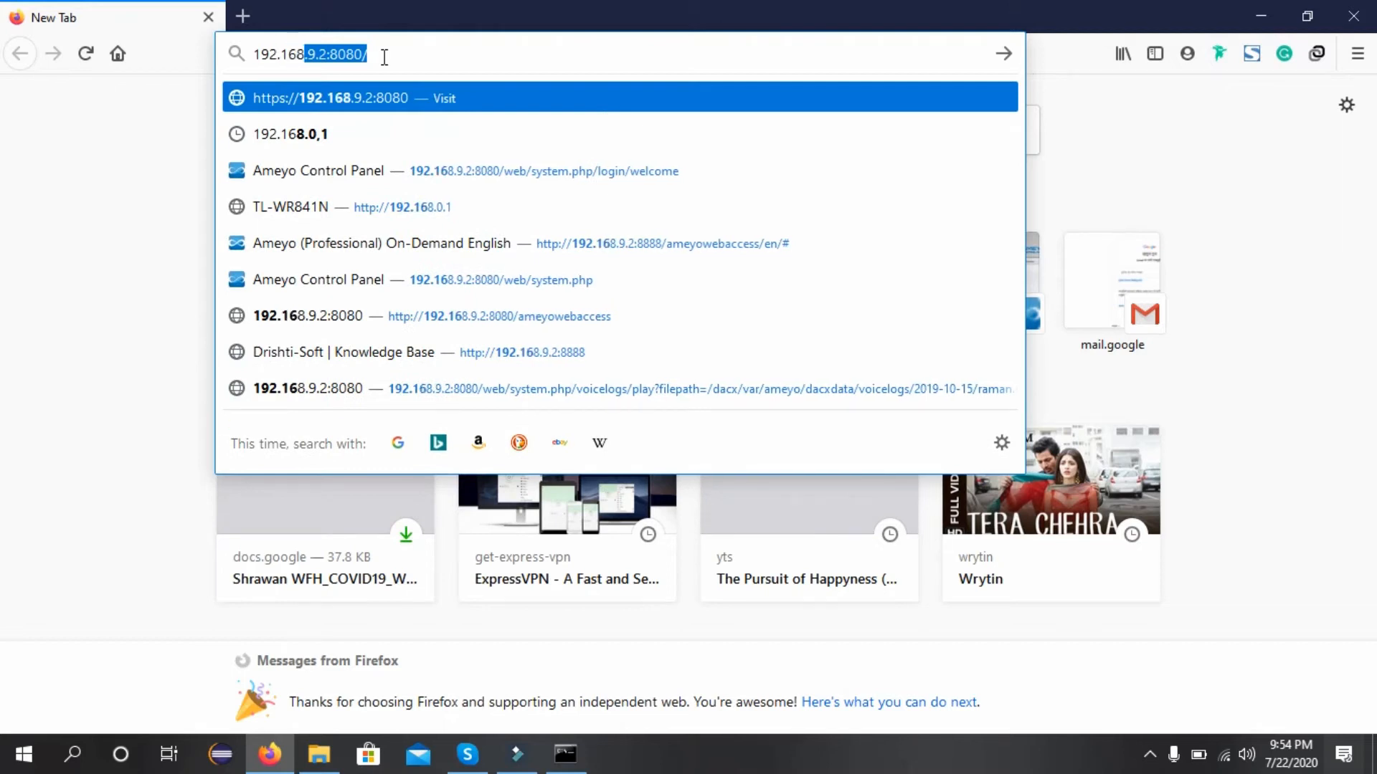
pyautogui.write('192.168.1.')
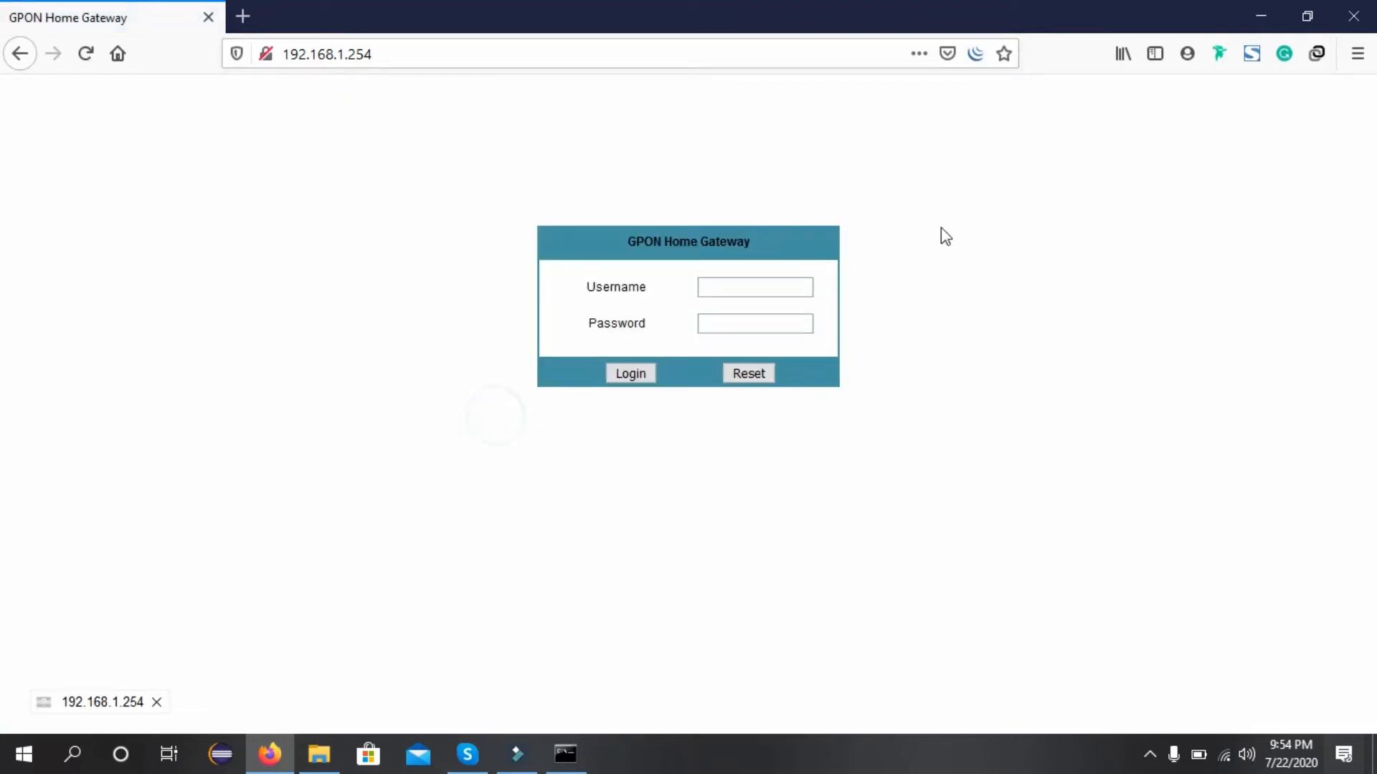
# Step: Fill the login form with the admin username AdminGPON and its password
pyautogui.click(754, 287)
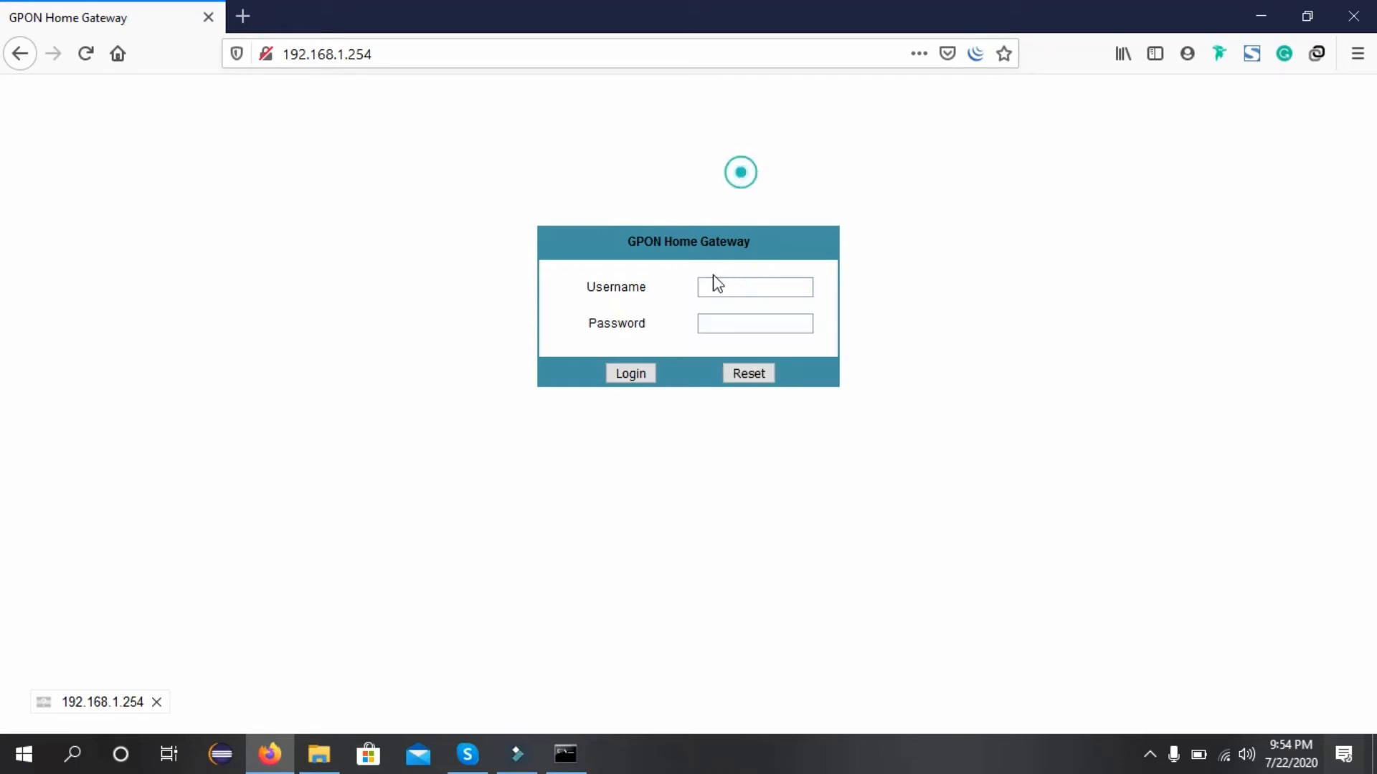
pyautogui.write('A')
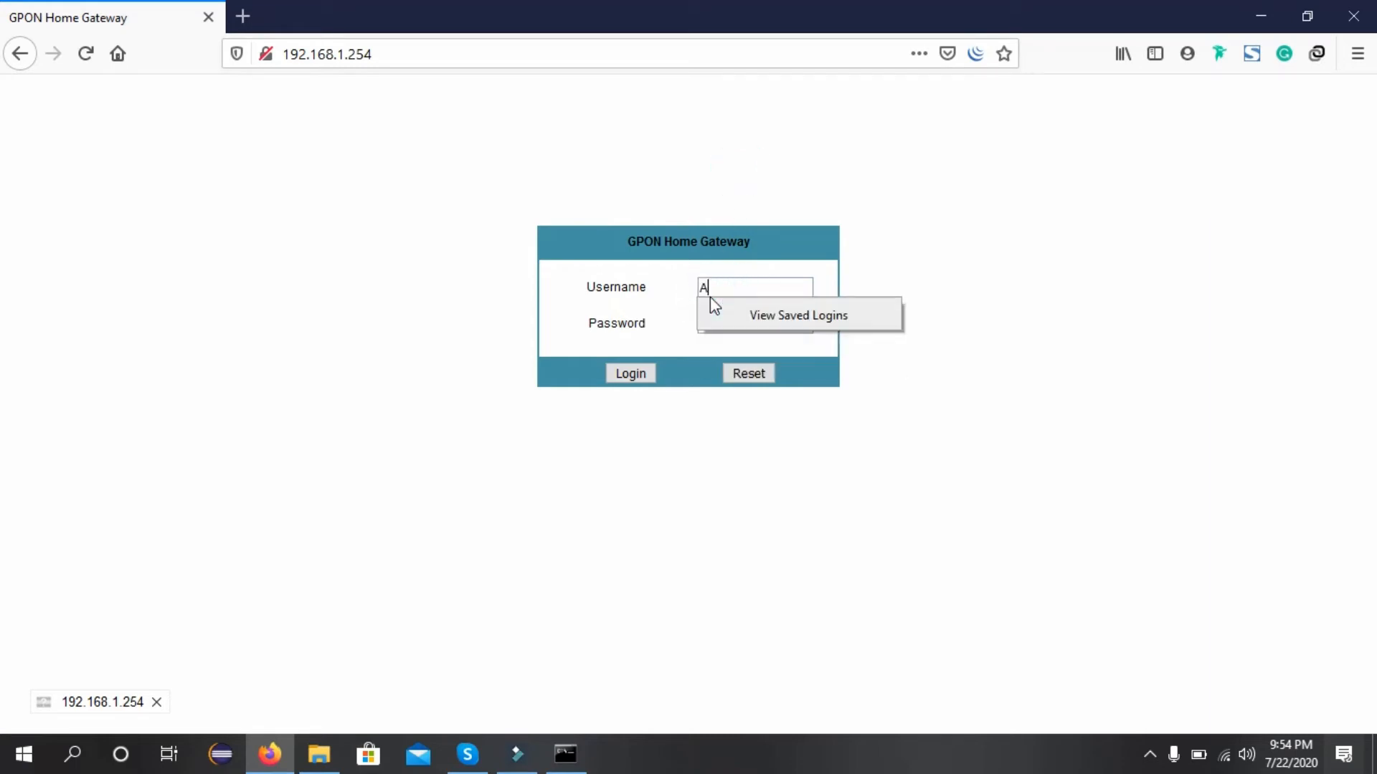
pyautogui.write('dminGPON')
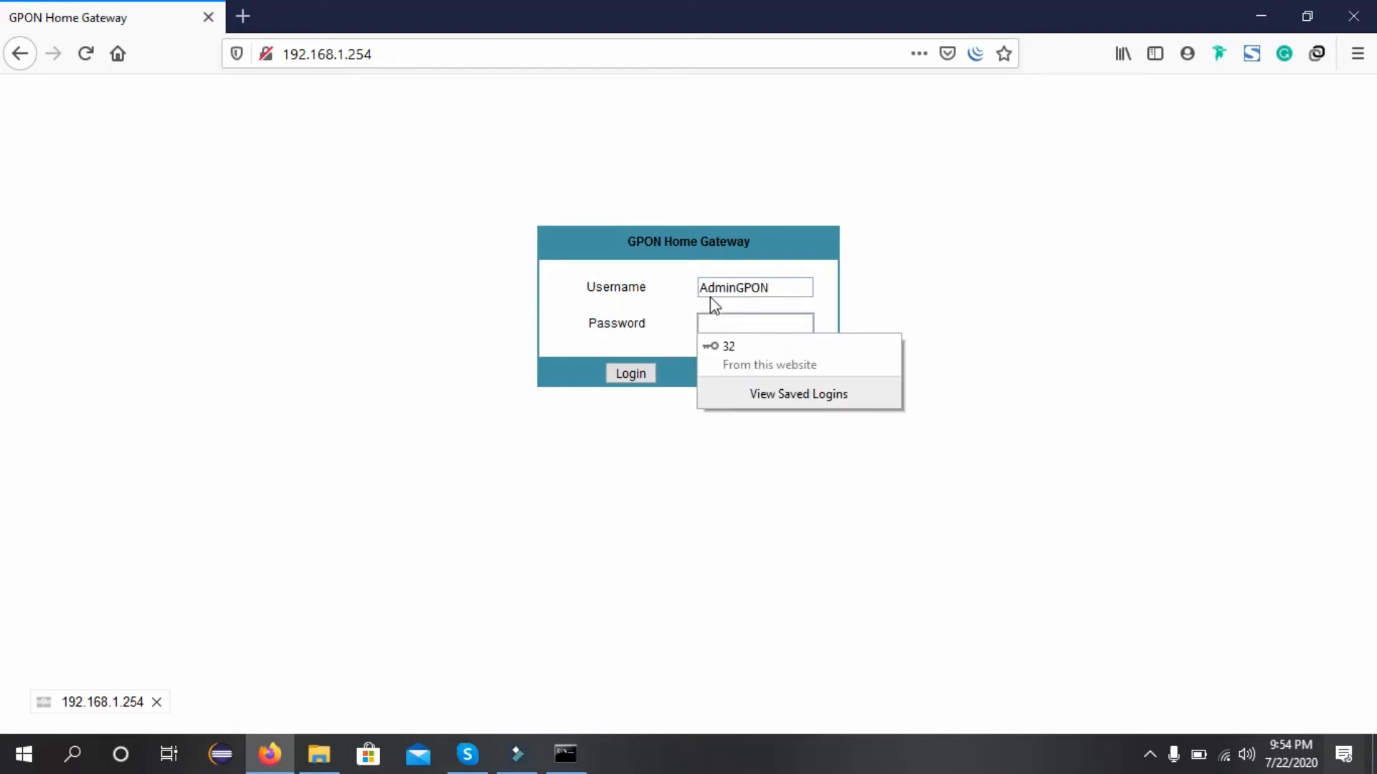
pyautogui.write('•••')
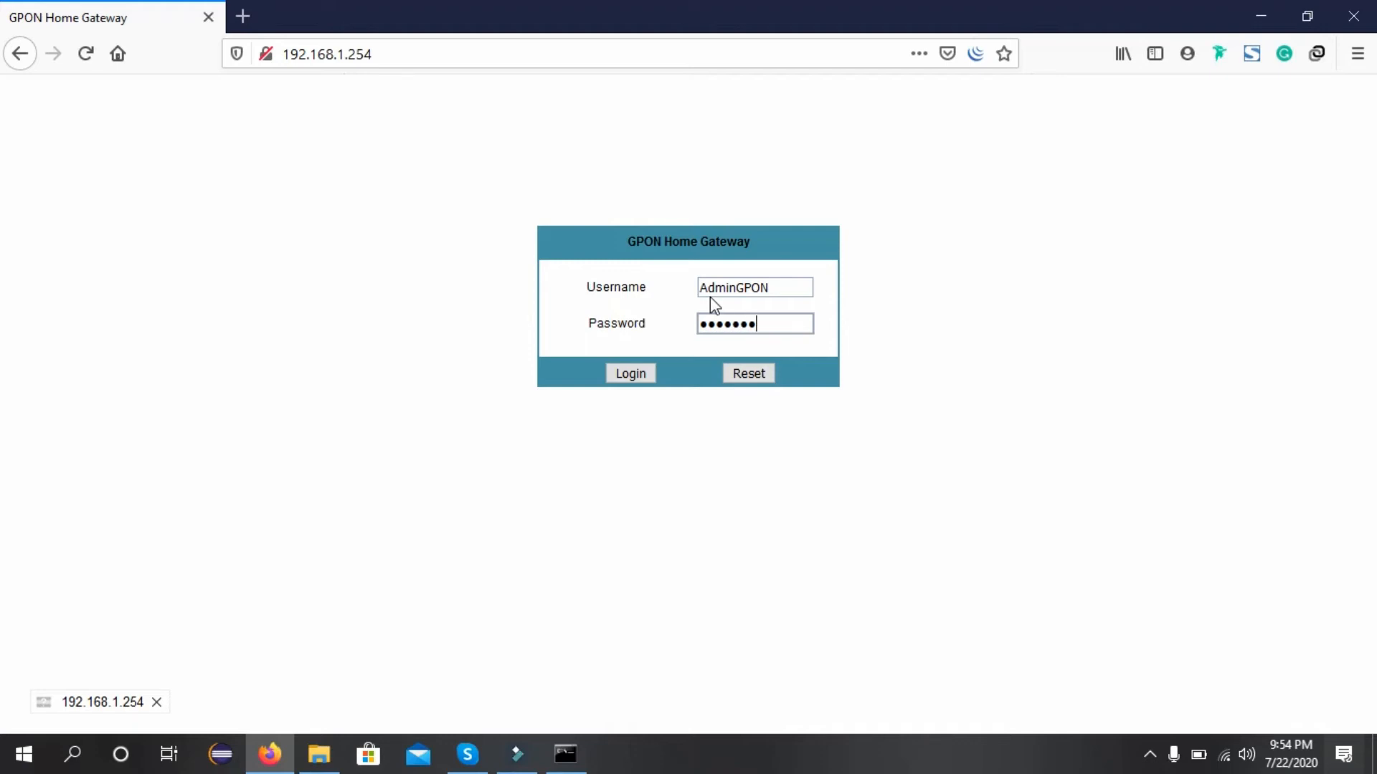
# Step: Submit the credentials and land on the router's Network LAN page
pyautogui.click(677, 421)
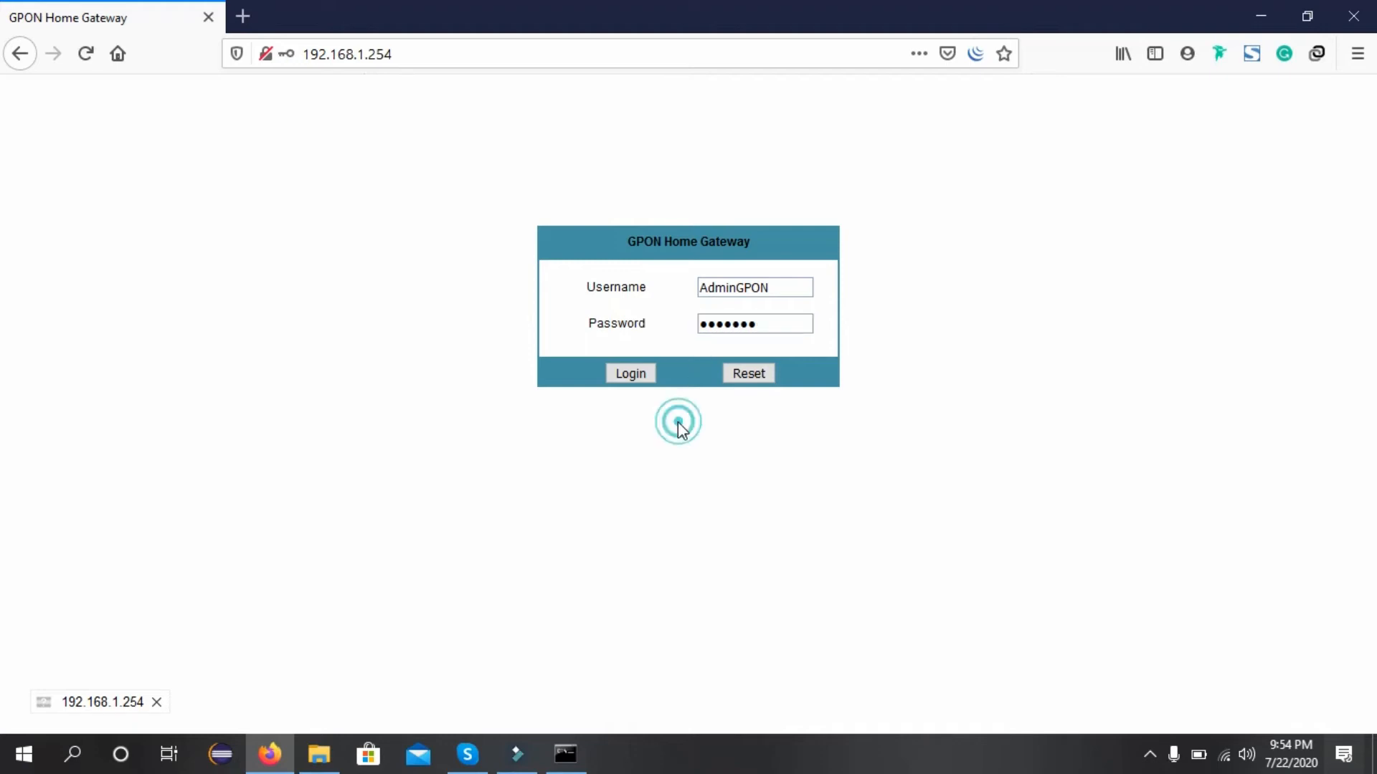
pyautogui.click(630, 373)
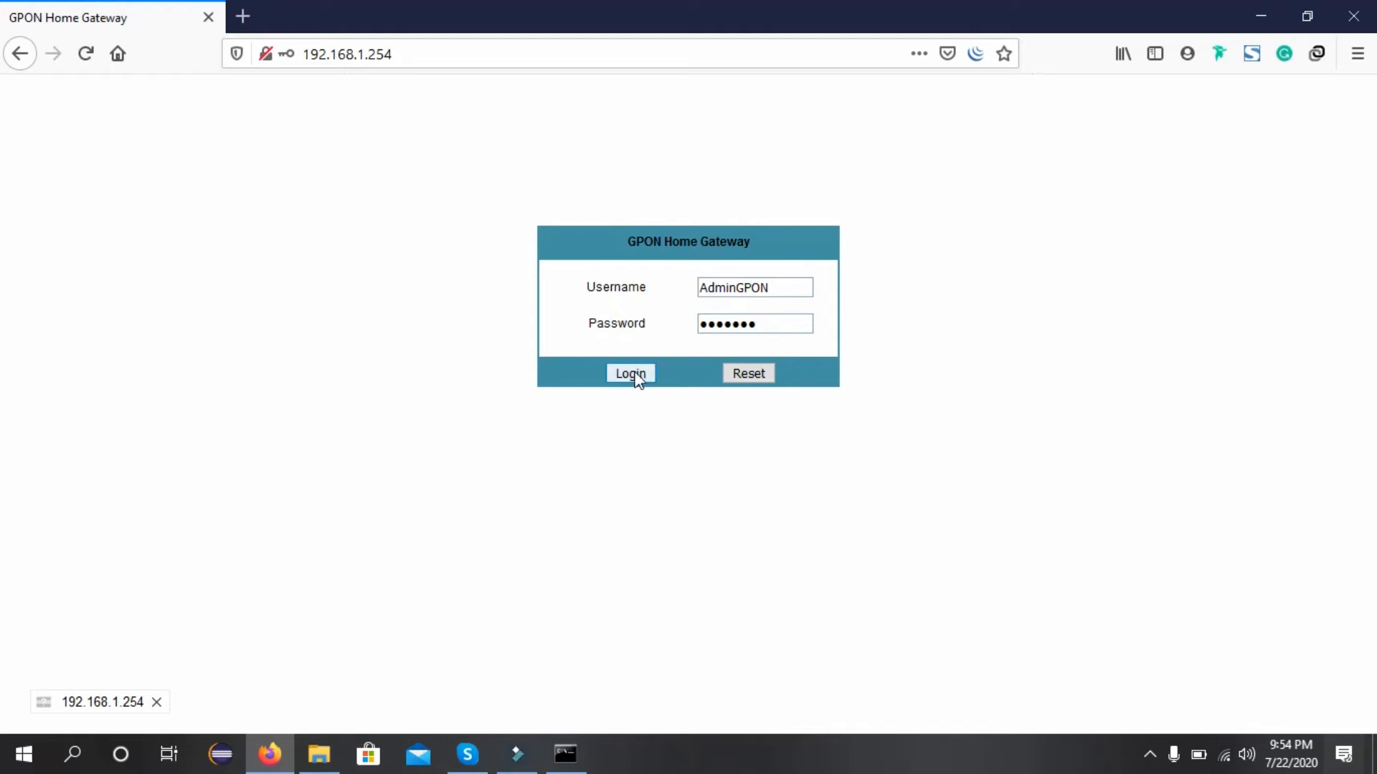
pyautogui.click(630, 373)
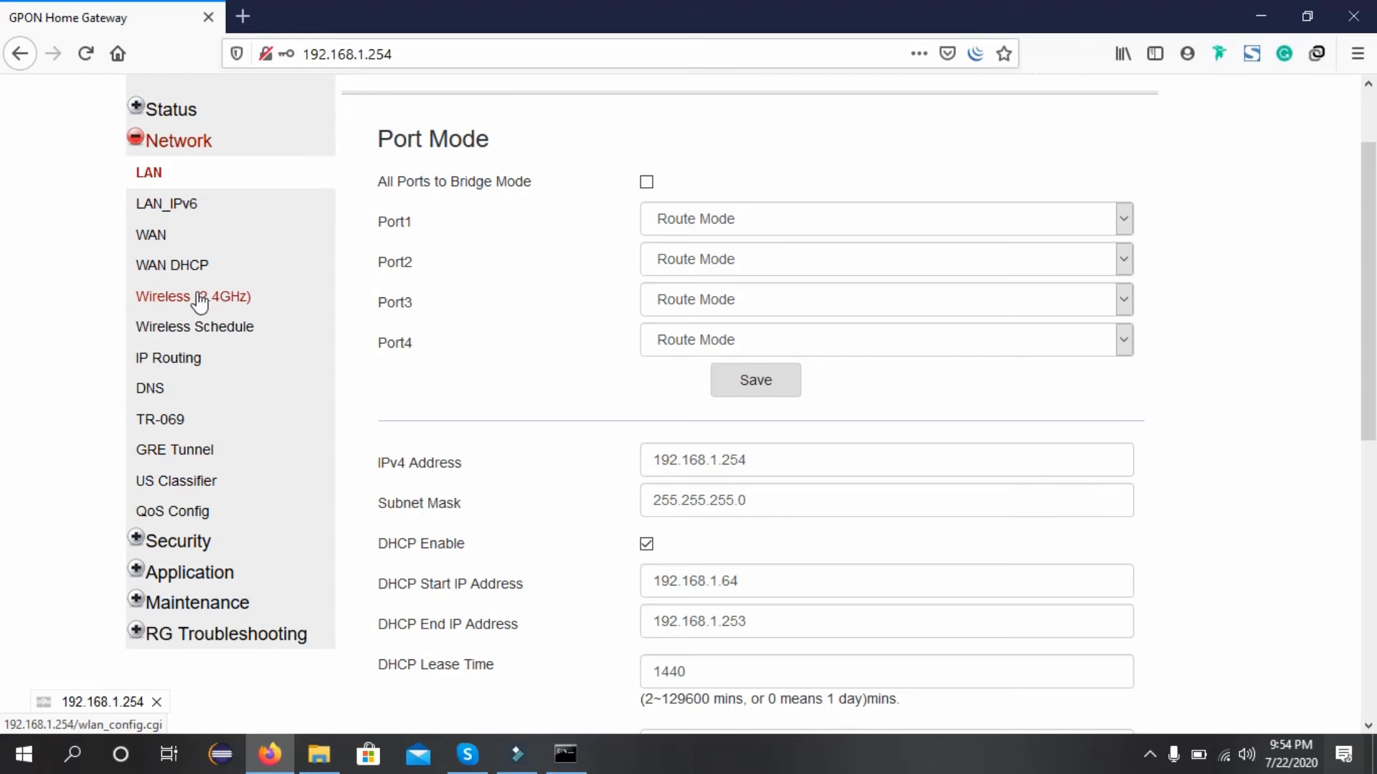
# Step: Go to Network > Wireless (2.4GHz) and keep SSID1 'Kali-Maa' selected in SSID Configuration
pyautogui.click(193, 296)
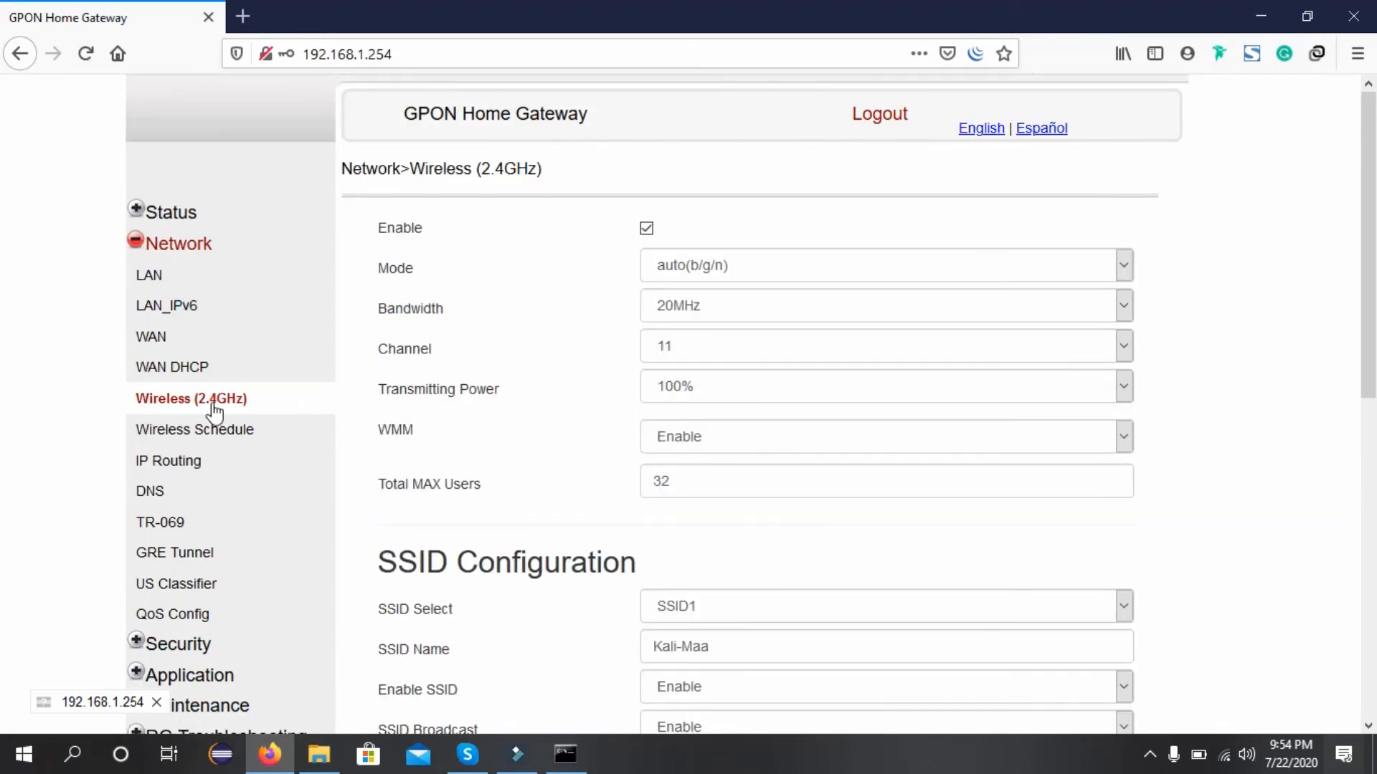
pyautogui.scroll(-3)
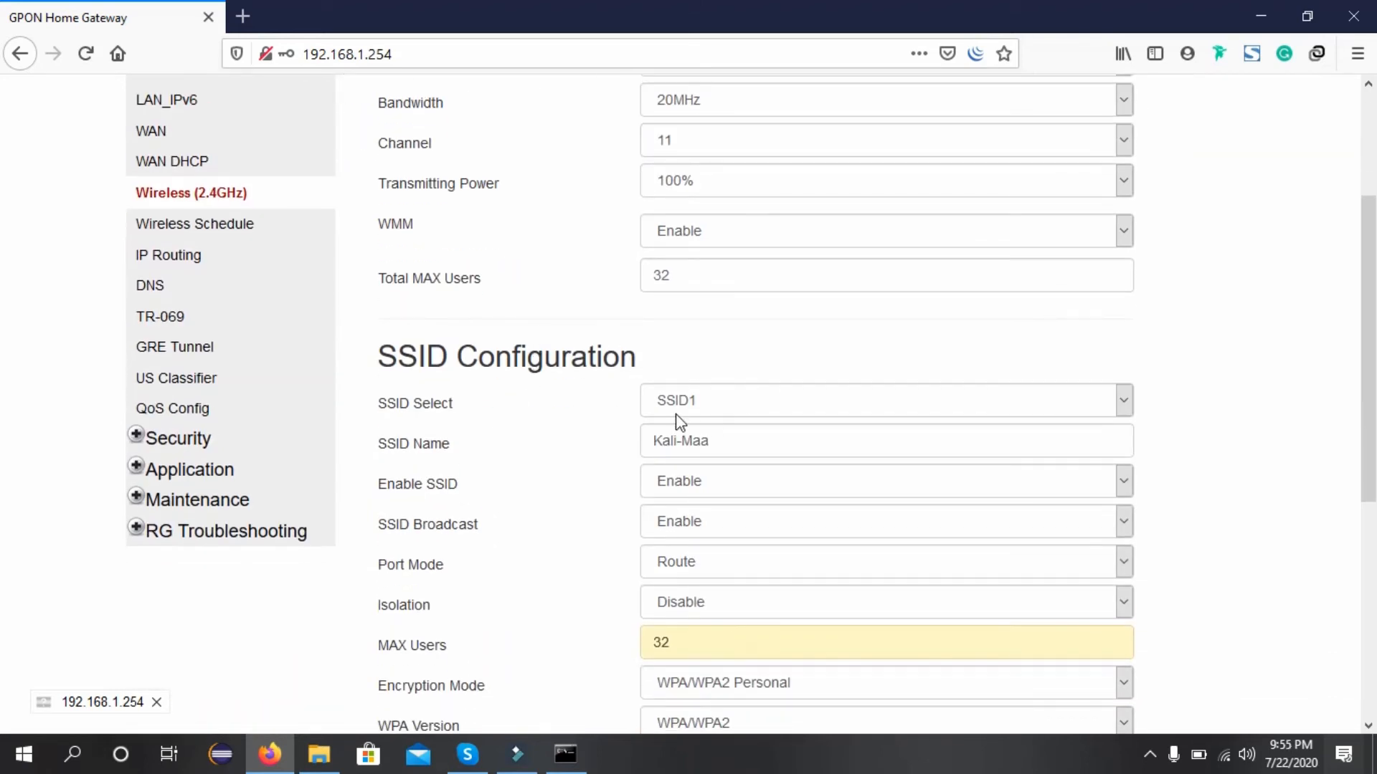
pyautogui.click(885, 401)
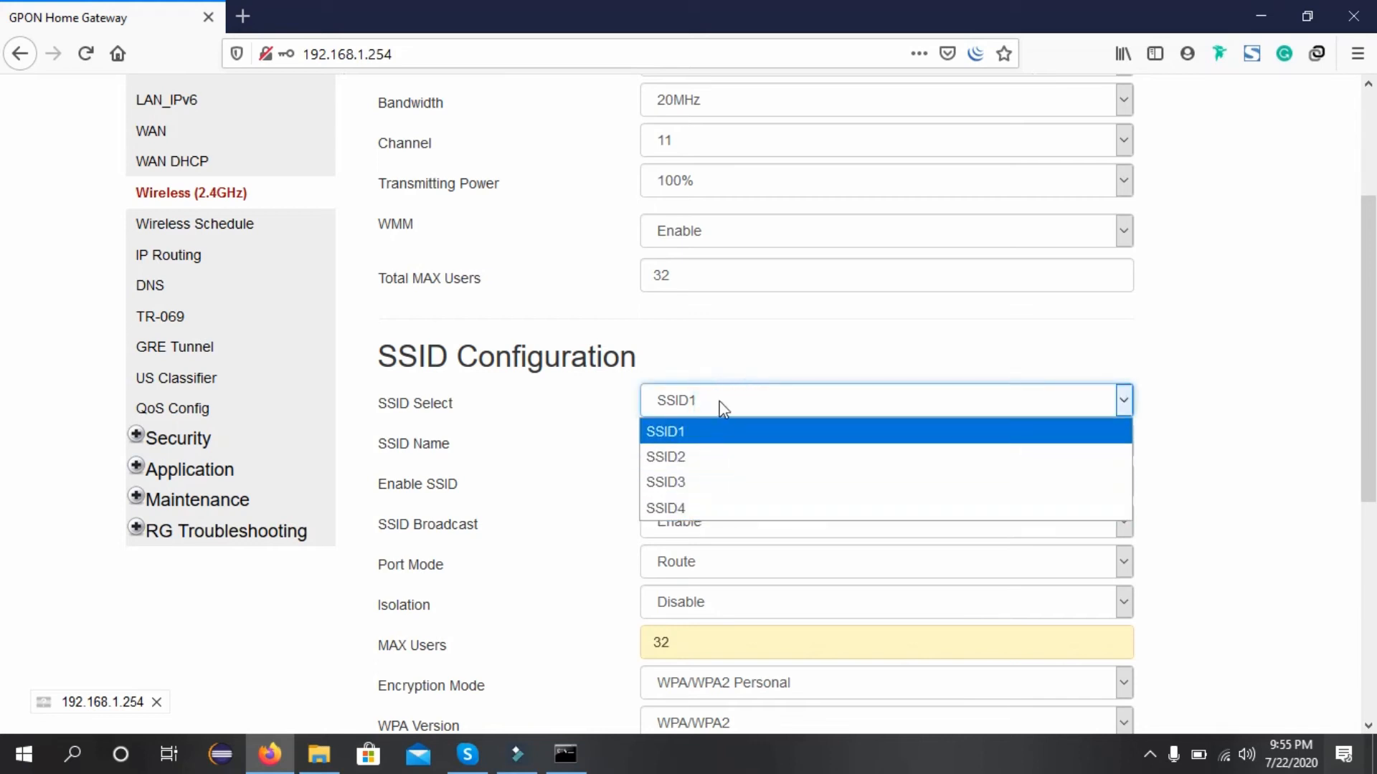
pyautogui.click(665, 430)
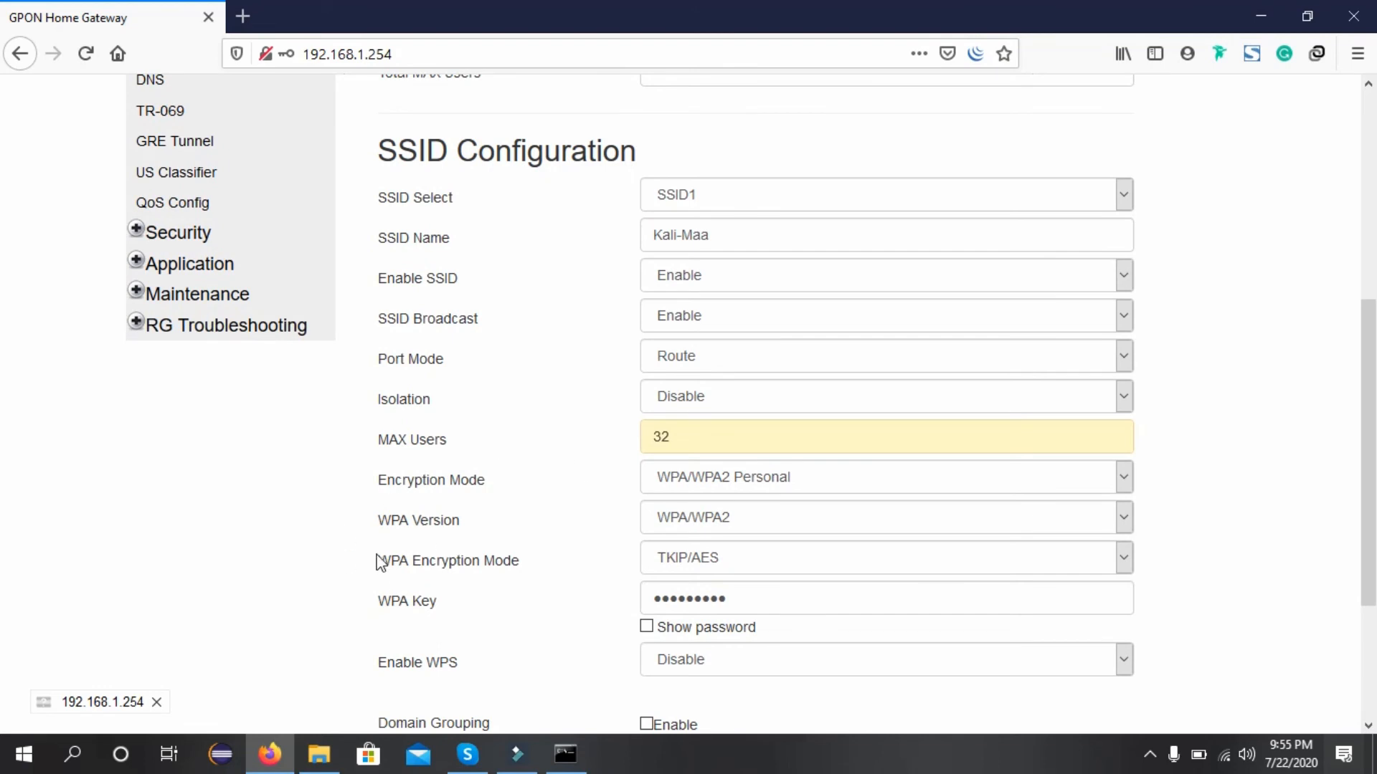
pyautogui.doubleClick(408, 601)
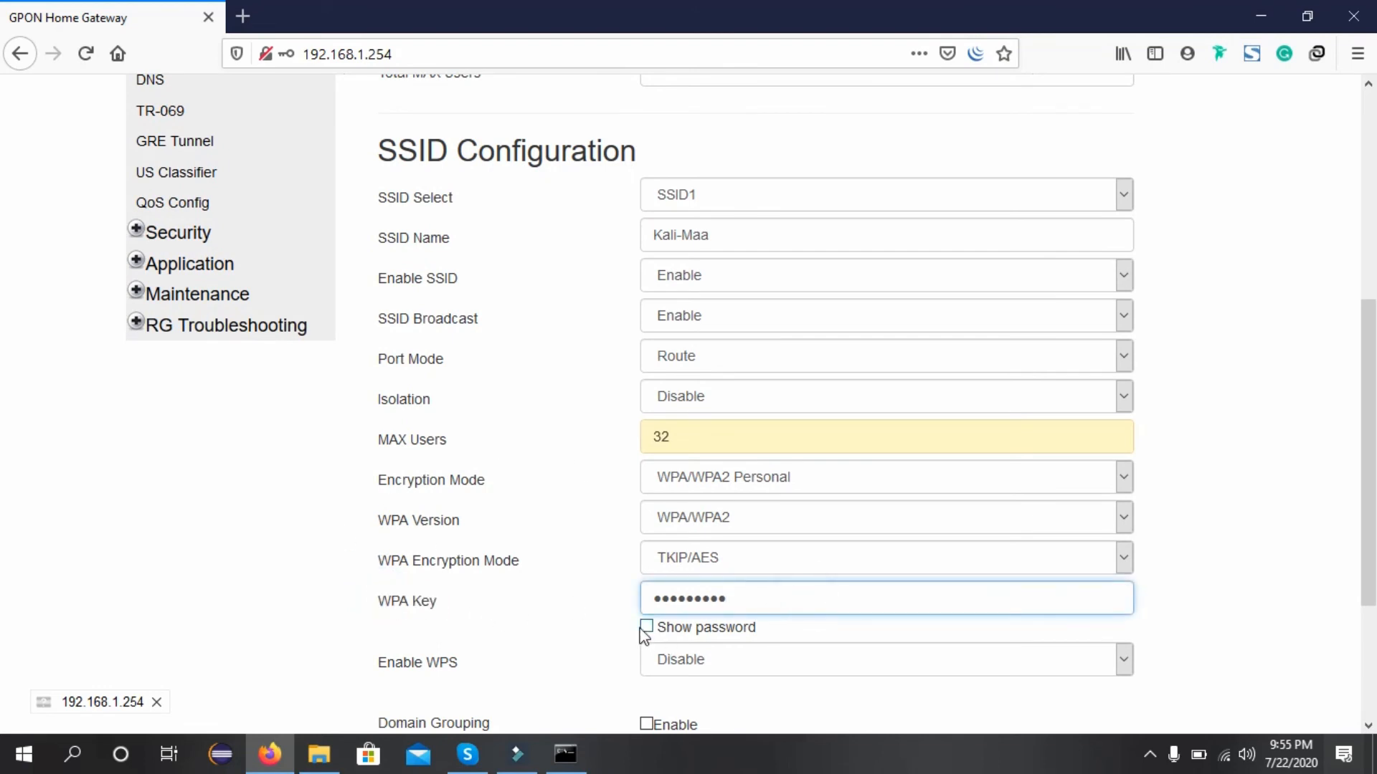
pyautogui.click(646, 626)
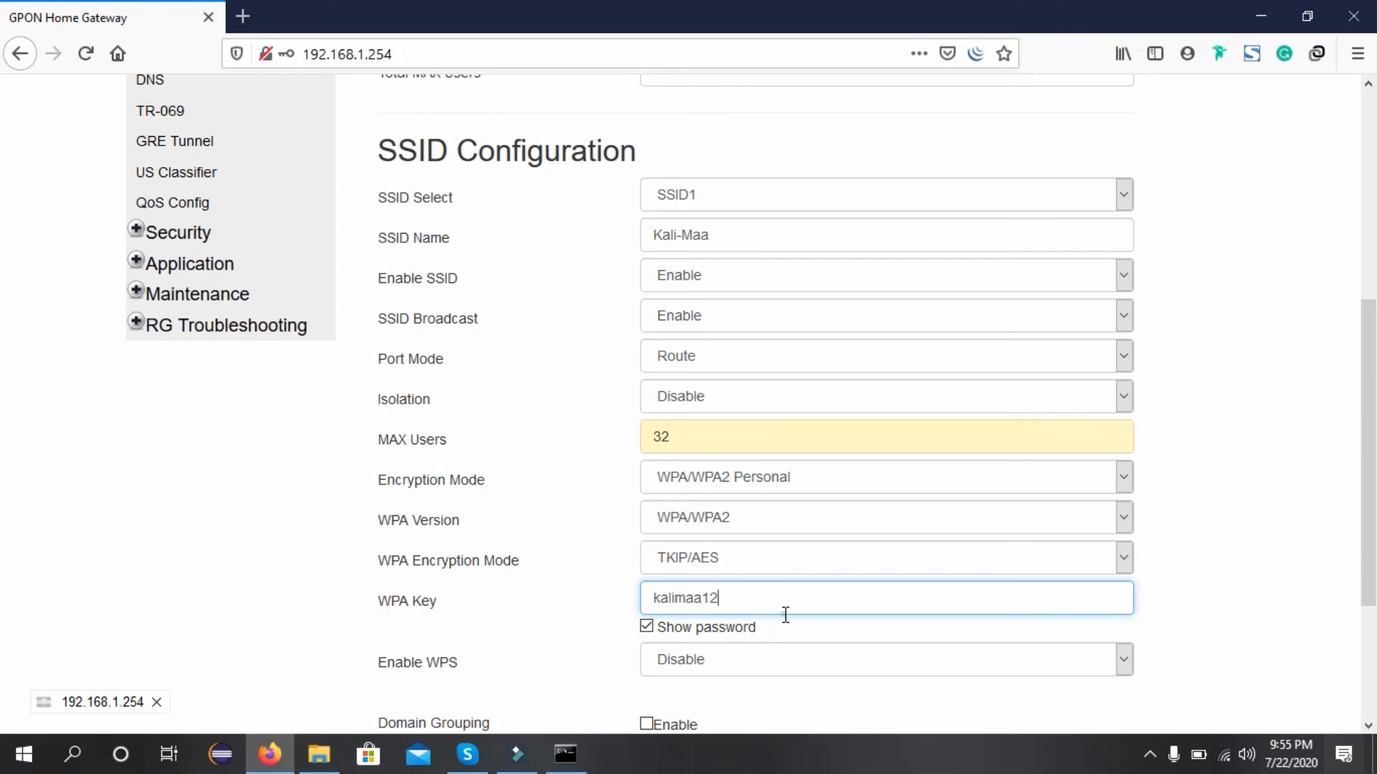
pyautogui.scroll(-3)
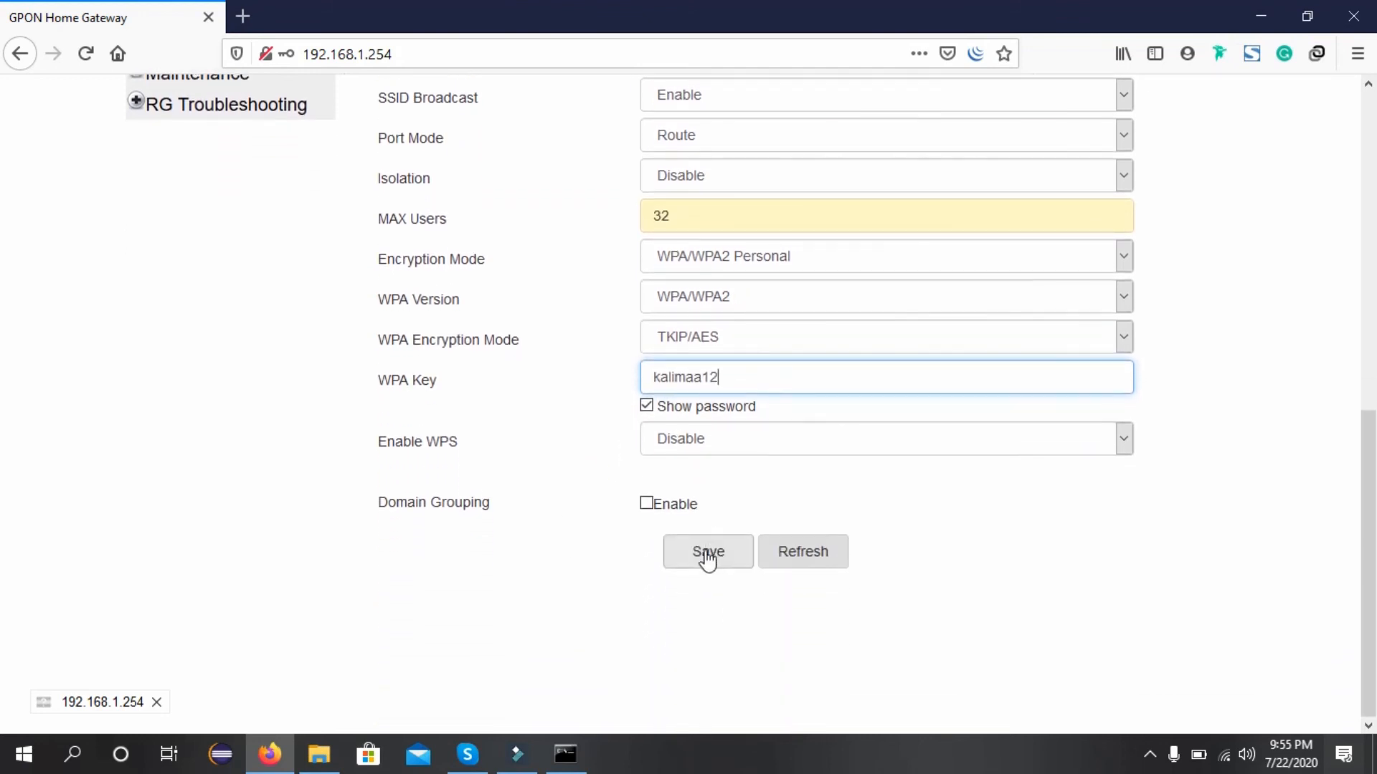
pyautogui.click(708, 551)
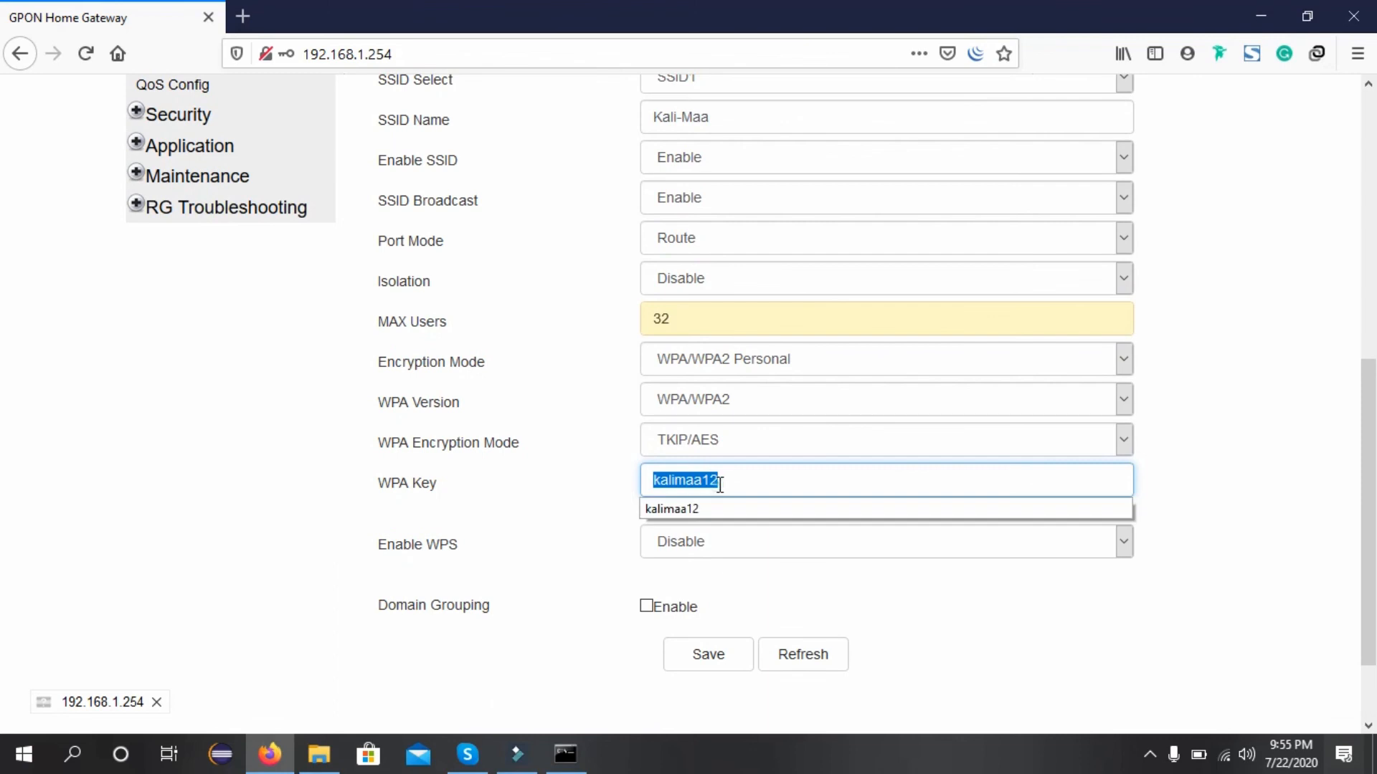
# Step: Check the Windows Wi-Fi list showing Kali-Maa connected and secured
pyautogui.click(646, 509)
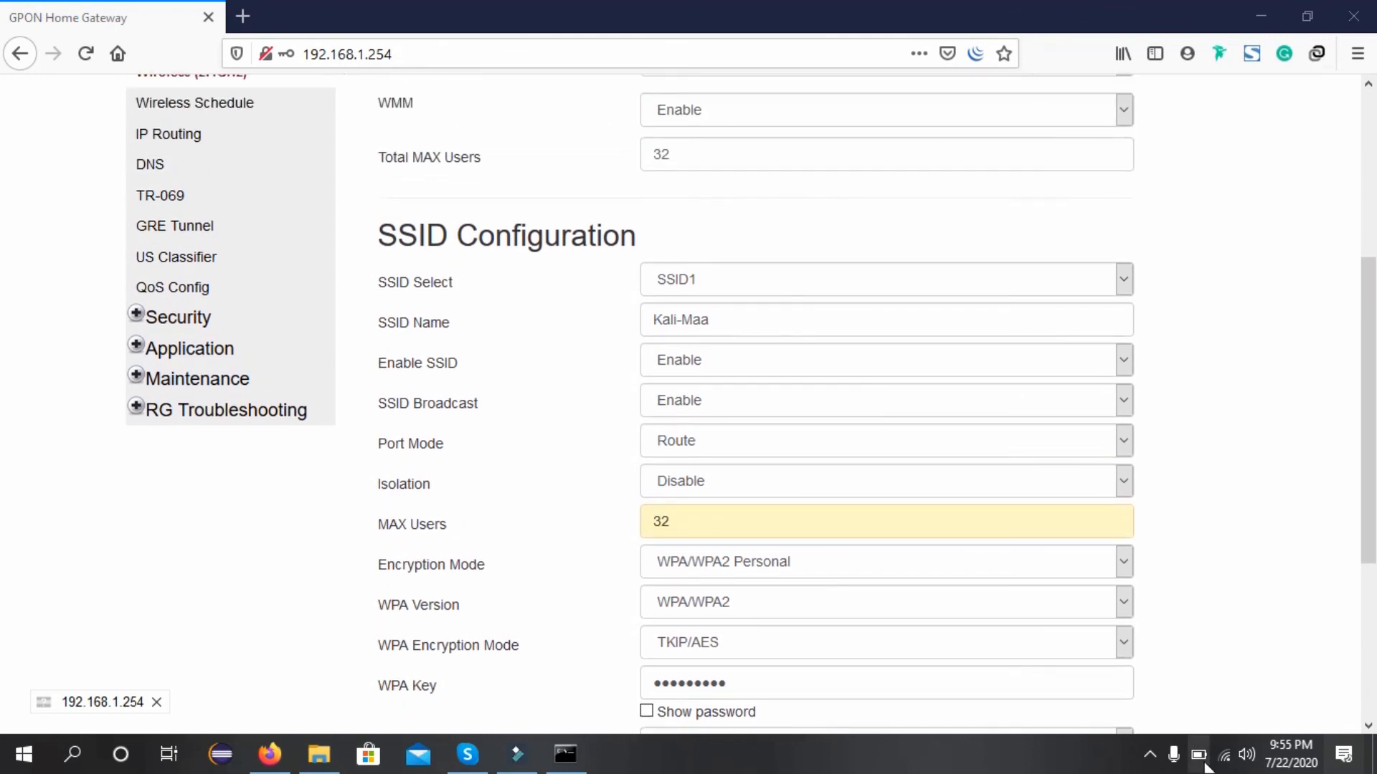
pyautogui.click(1222, 754)
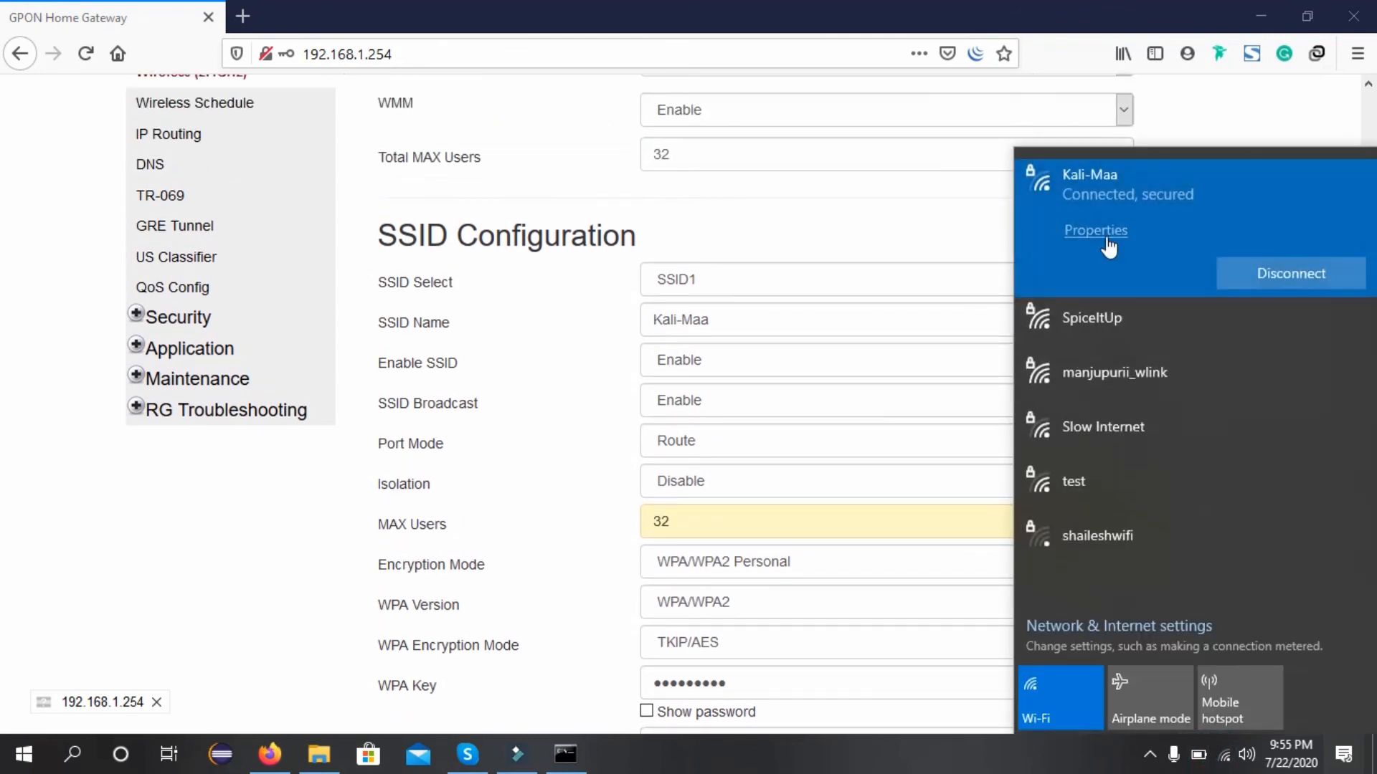